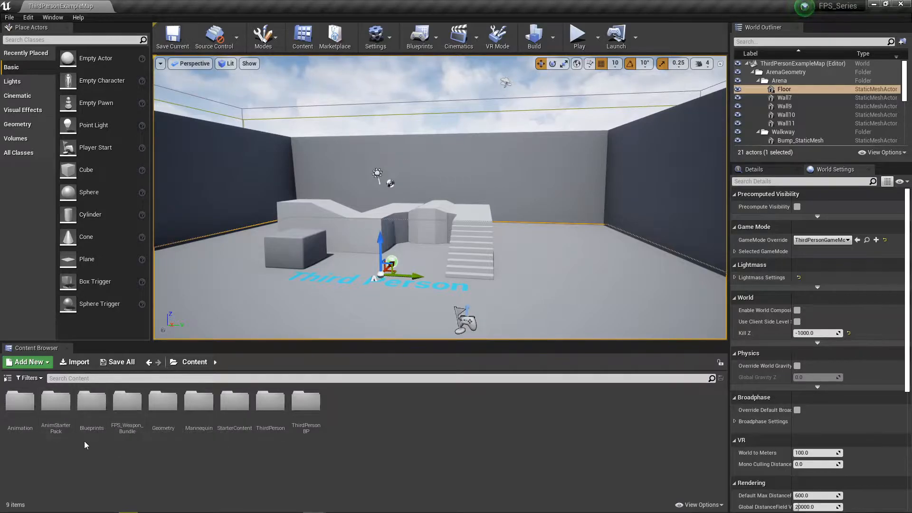
Browse into Blueprints > PlayerCharaters to reach the BP_PlayerCharcter asset
{"action": "double_click", "coordinate": [91, 400]}
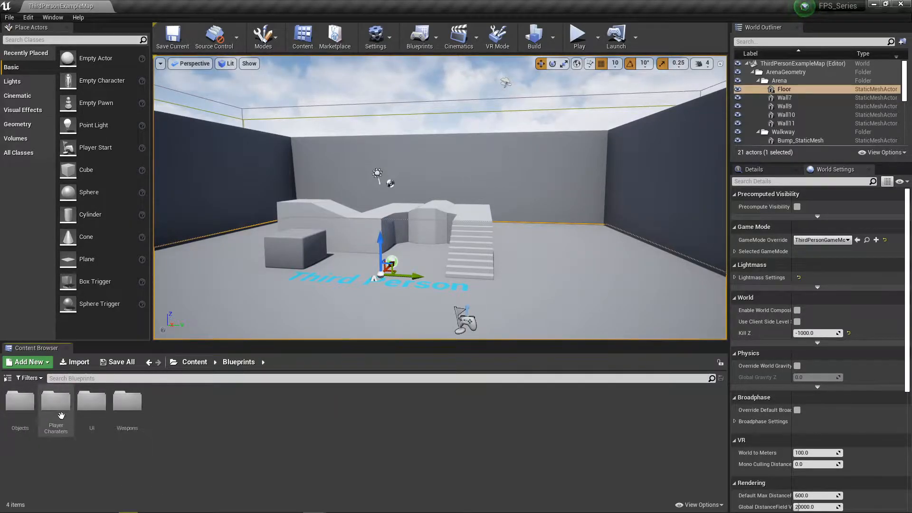
{"action": "double_click", "coordinate": [55, 401]}
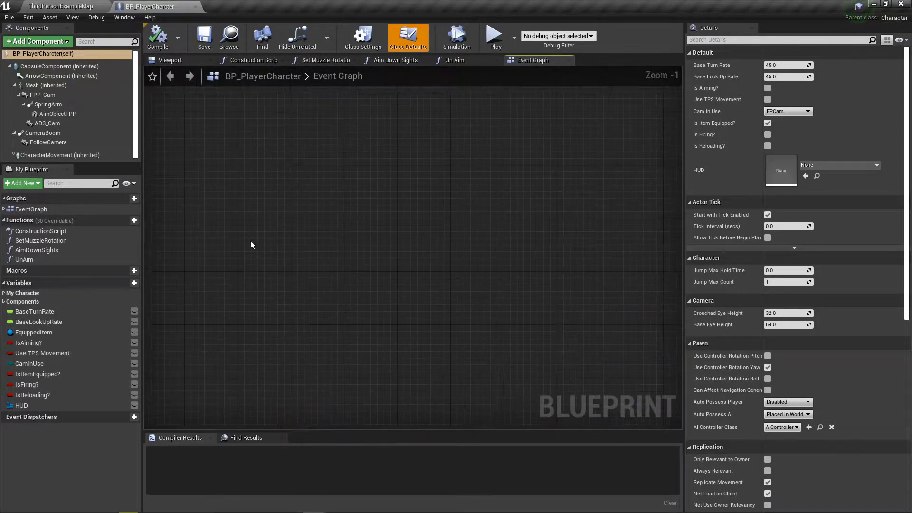
Search the Event Graph node menu for a sprint action and find none
{"action": "right_click", "coordinate": [250, 244]}
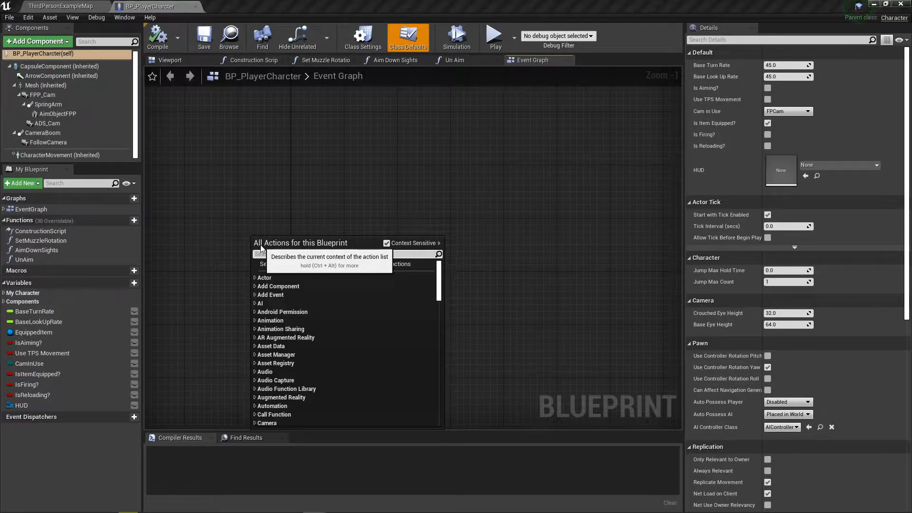
{"action": "type", "text": "sh"}
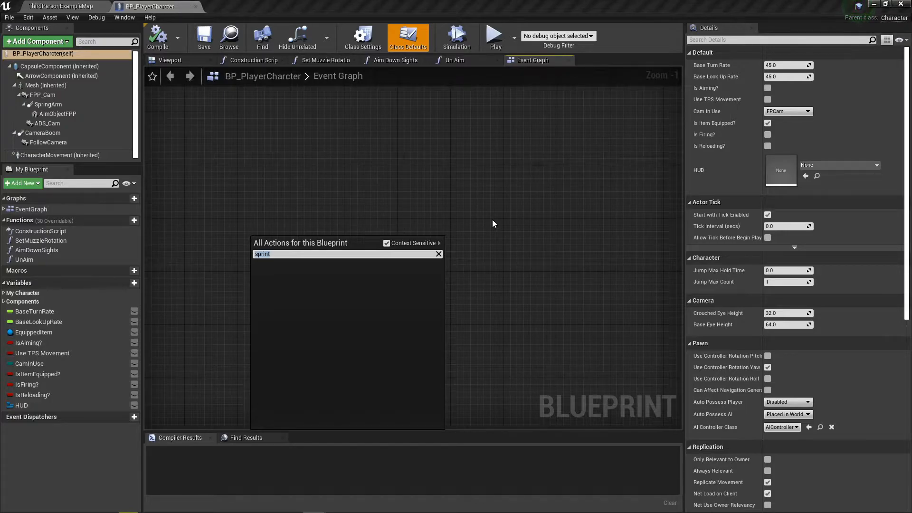
{"action": "mouse_move", "coordinate": [499, 197]}
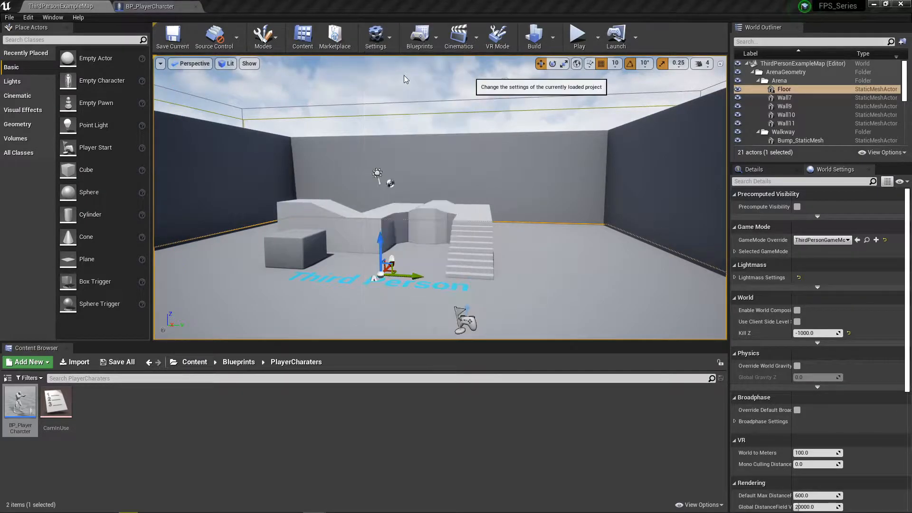
Add a new action mapping named Sprint in Project Settings > Input
{"action": "left_click", "coordinate": [376, 37]}
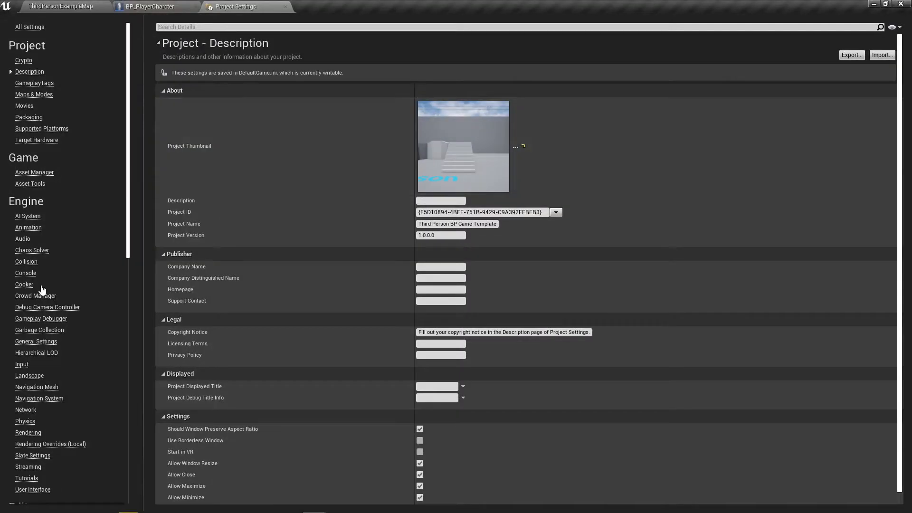
{"action": "mouse_move", "coordinate": [23, 452]}
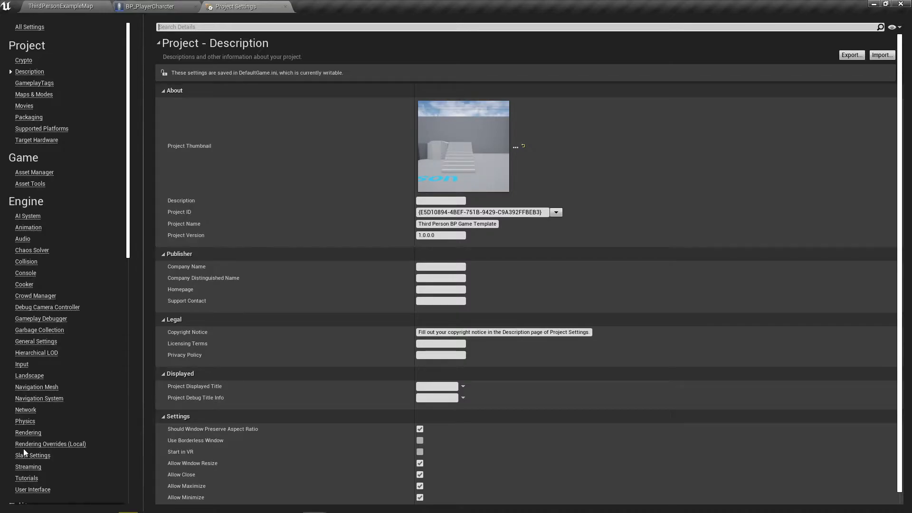
{"action": "left_click", "coordinate": [22, 364]}
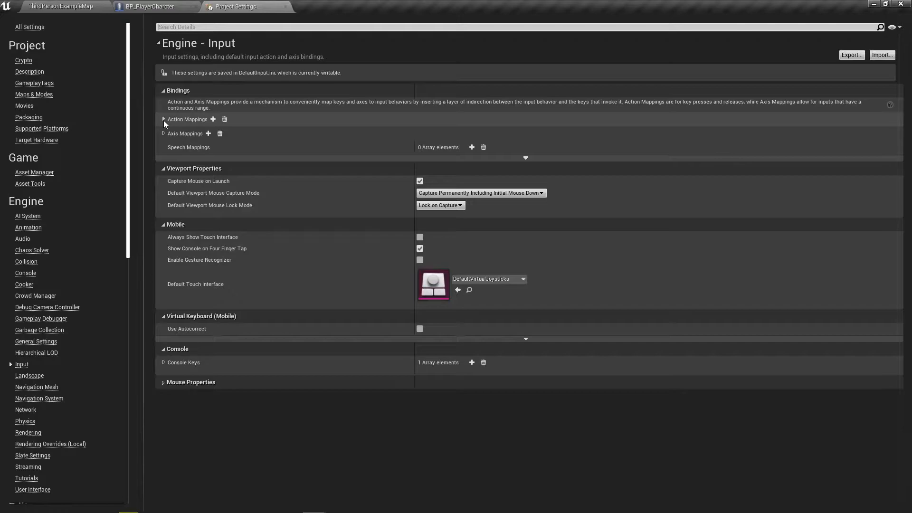
{"action": "left_click", "coordinate": [163, 119]}
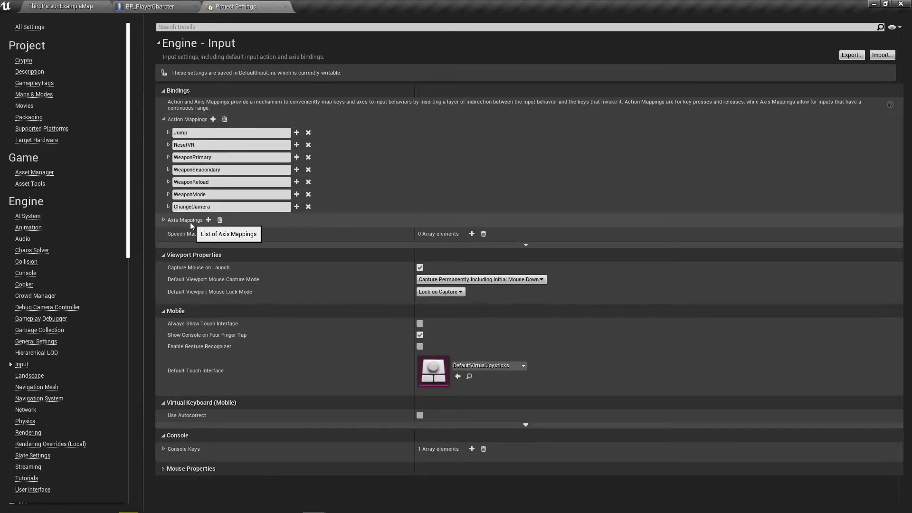
{"action": "mouse_move", "coordinate": [213, 119]}
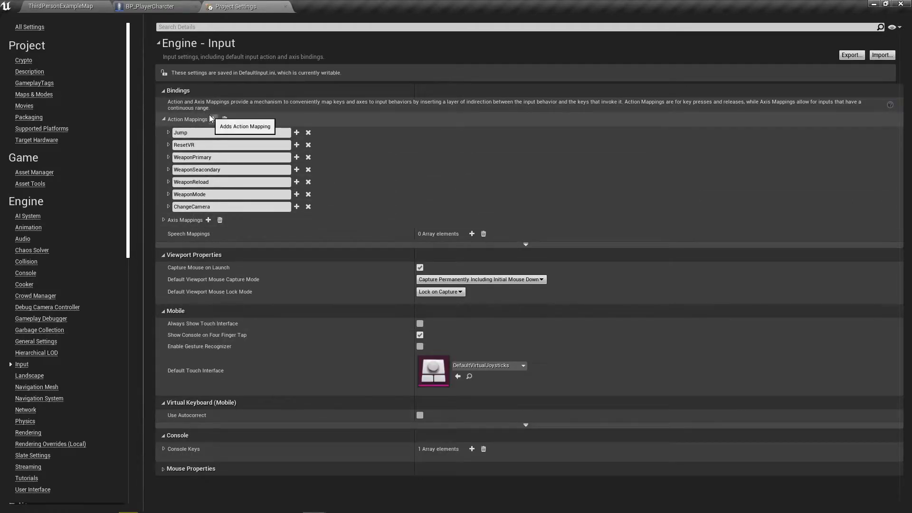
{"action": "left_click", "coordinate": [213, 120]}
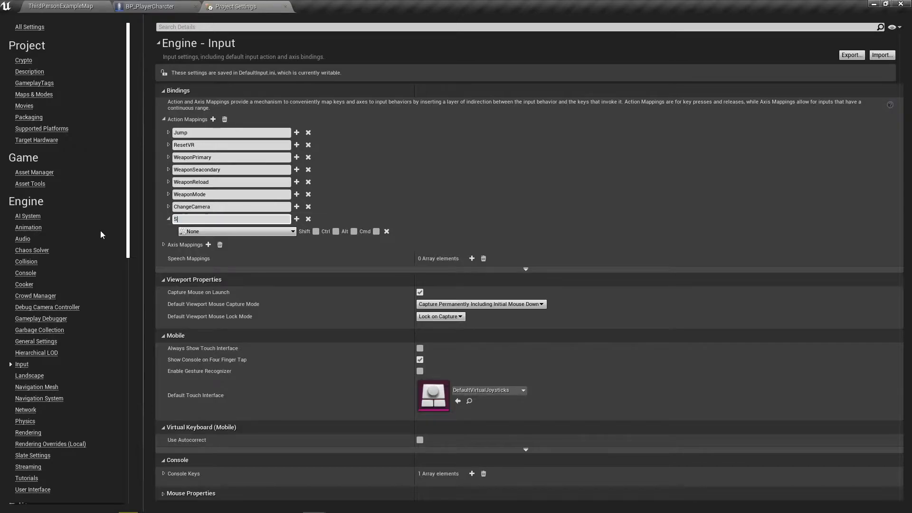
{"action": "type", "text": "print"}
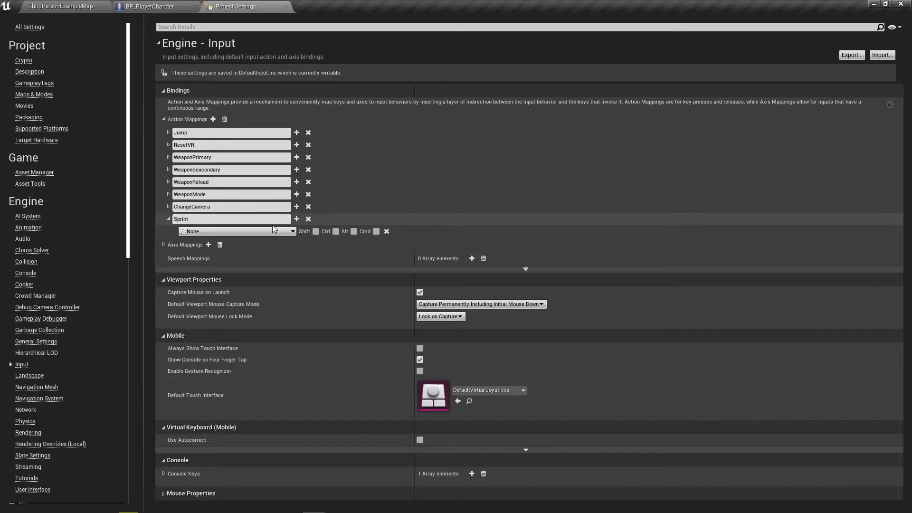
Bind the Sprint mapping to Left Shift and return to the character blueprint
{"action": "left_click", "coordinate": [236, 230]}
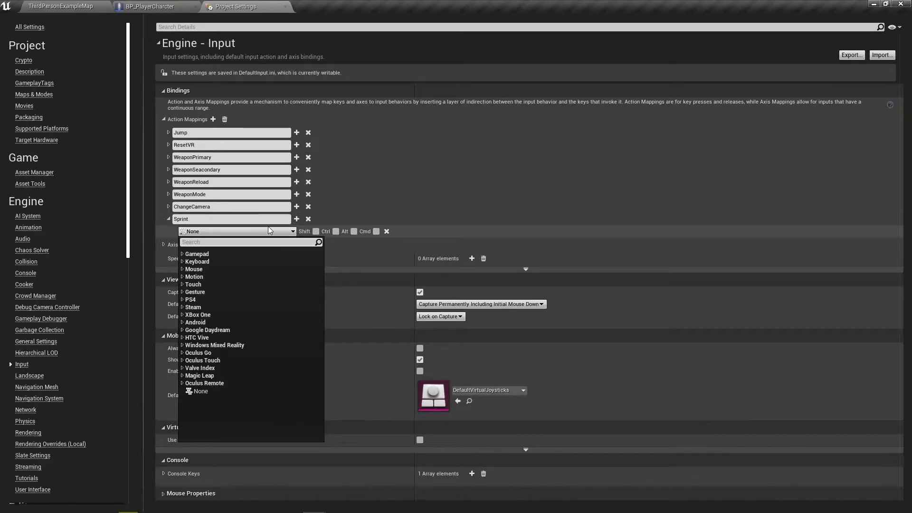
{"action": "type", "text": "sh"}
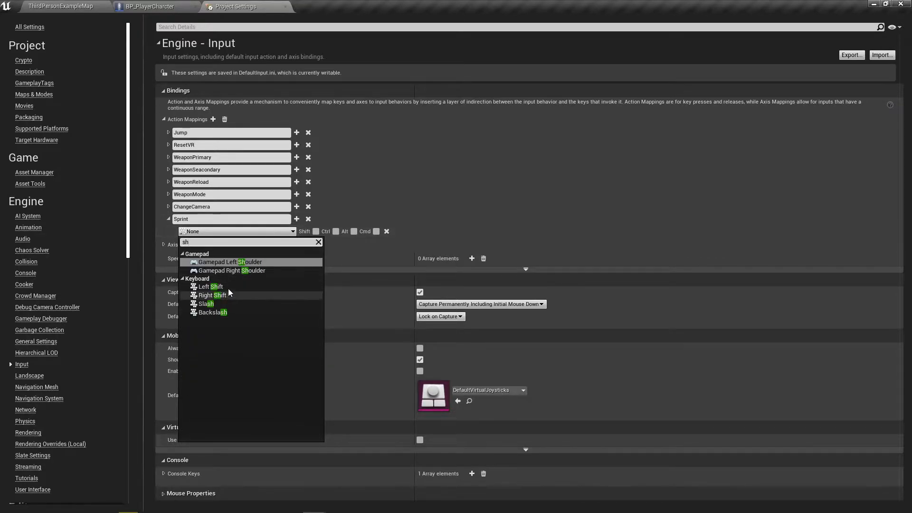
{"action": "left_click", "coordinate": [209, 286]}
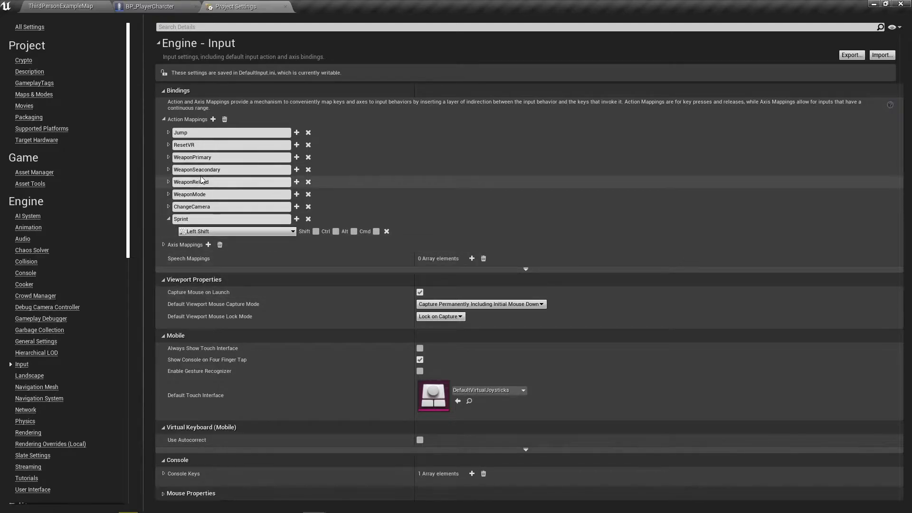
{"action": "left_click", "coordinate": [168, 218]}
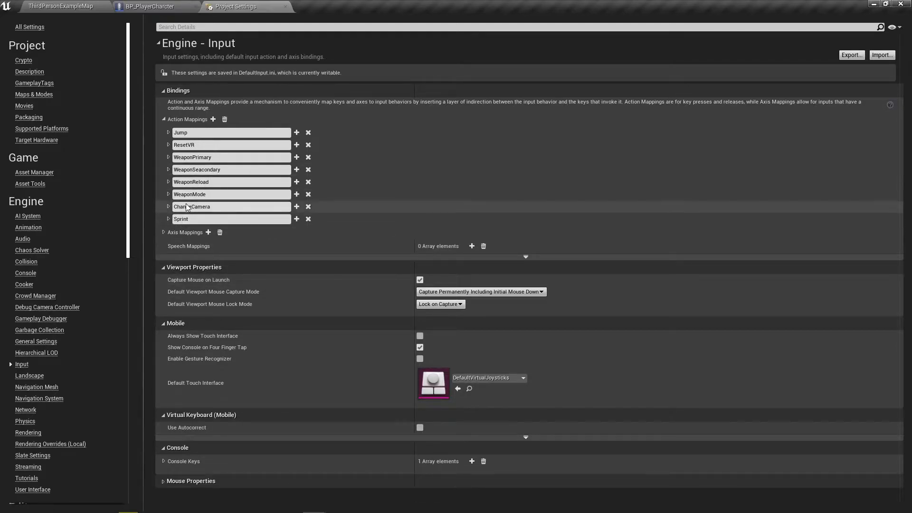
{"action": "left_click", "coordinate": [152, 6]}
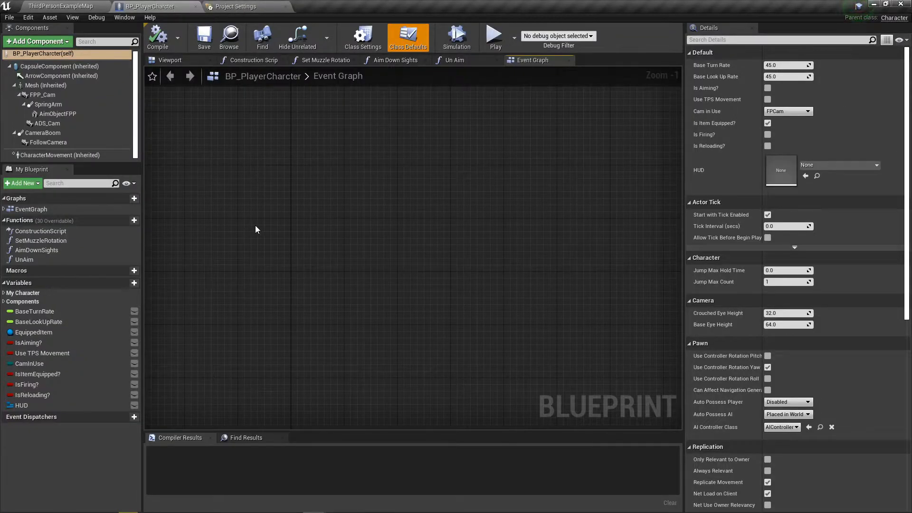
Place an InputAction Sprint event node in the Event Graph
{"action": "right_click", "coordinate": [255, 229]}
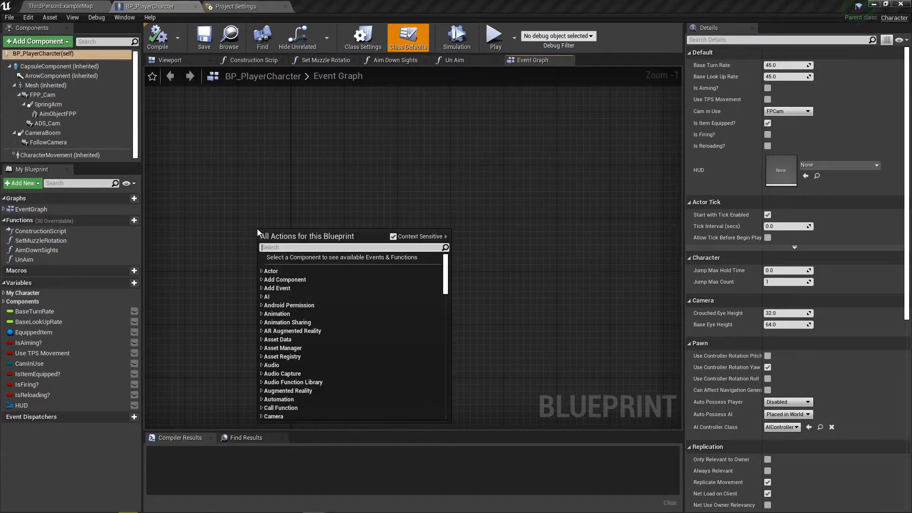
{"action": "type", "text": "sprint"}
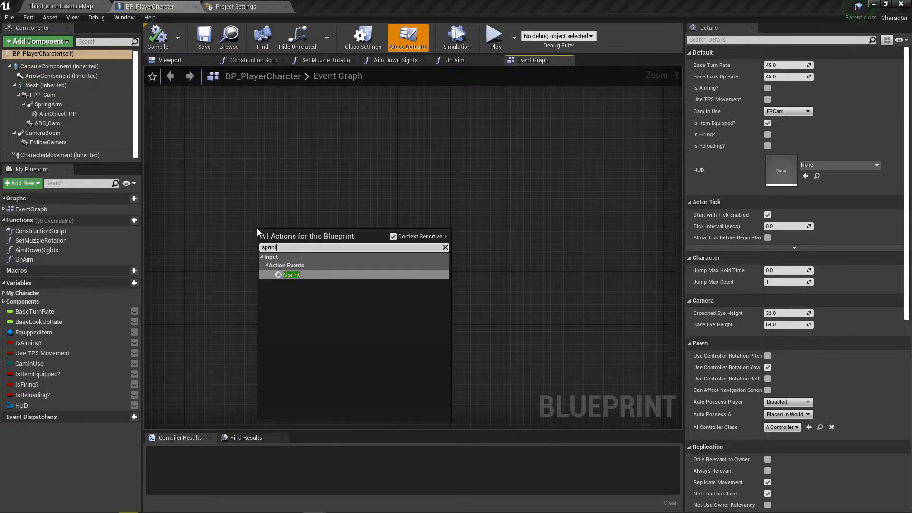
{"action": "left_click", "coordinate": [292, 274]}
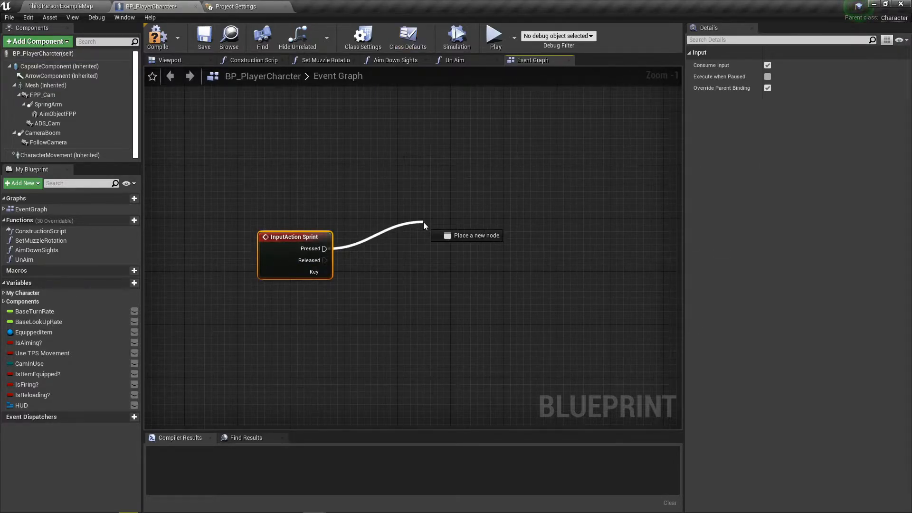
{"action": "mouse_move", "coordinate": [60, 155]}
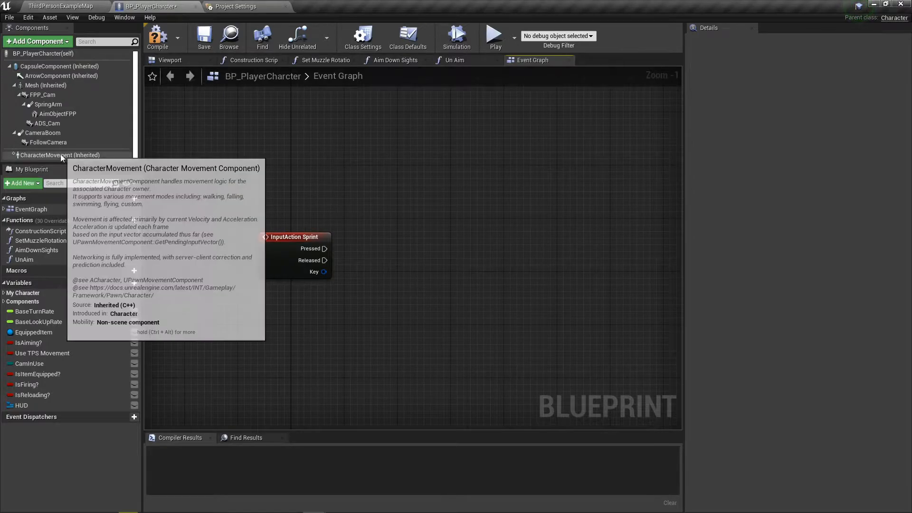
{"action": "mouse_move", "coordinate": [26, 162]}
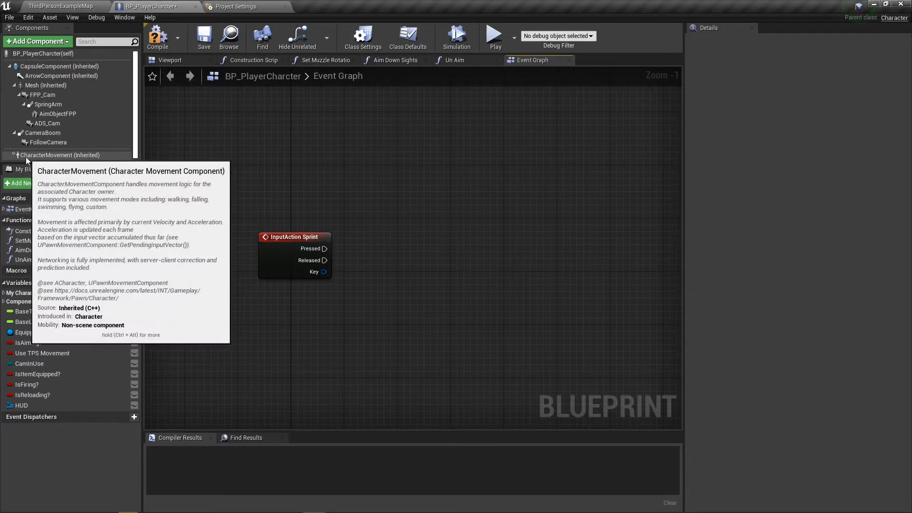
Wire Sprint Pressed and Released to two Set Max Walk Speed nodes on Character Movement
{"action": "left_click", "coordinate": [60, 155]}
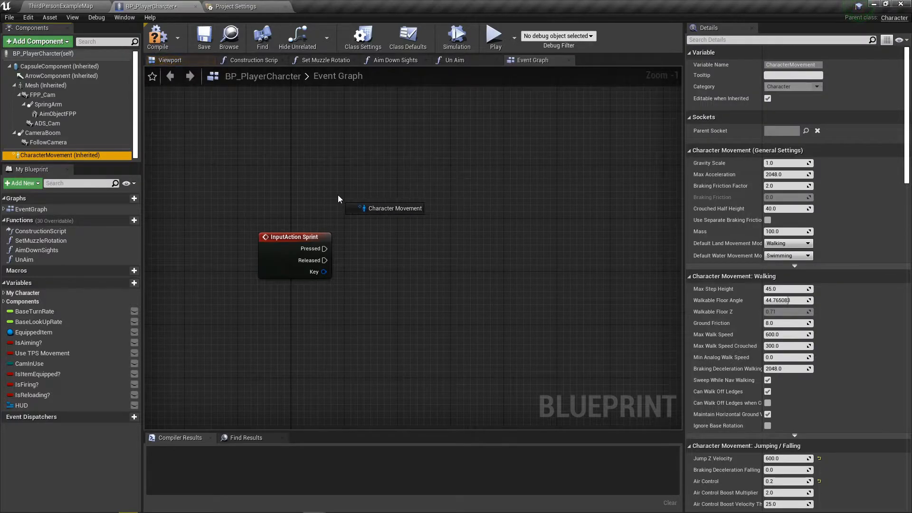
{"action": "left_click", "coordinate": [394, 208]}
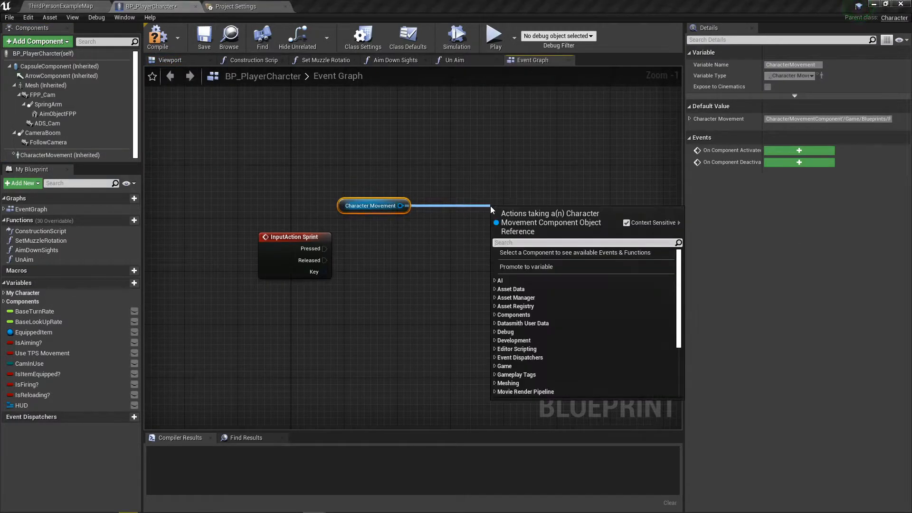
{"action": "type", "text": "set max wal"}
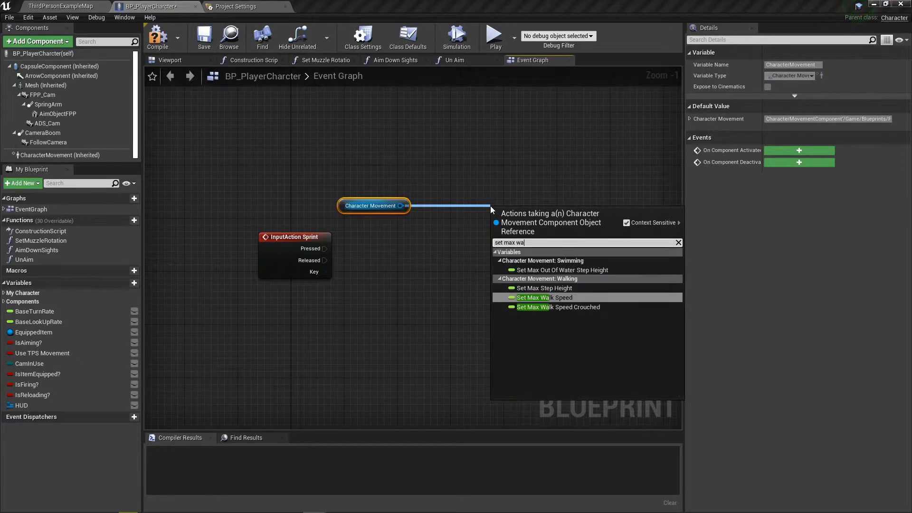
{"action": "left_click", "coordinate": [543, 297]}
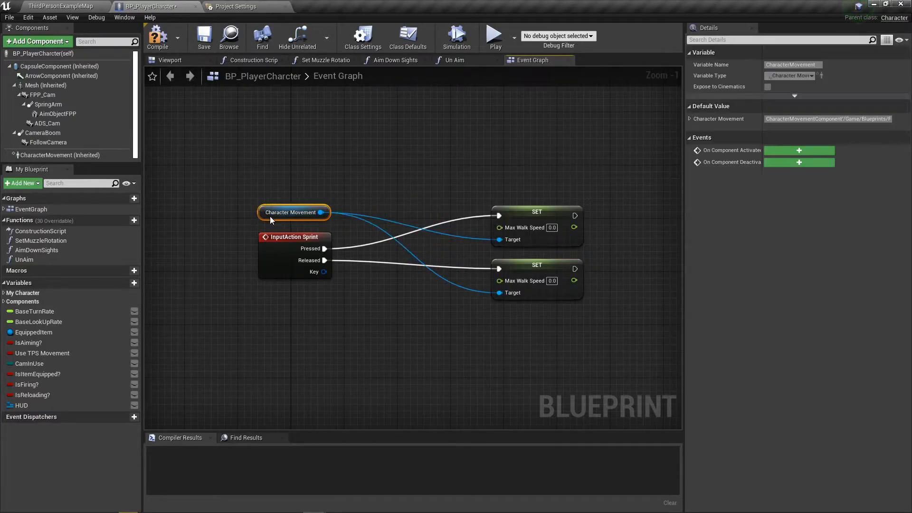
{"action": "left_click", "coordinate": [536, 265]}
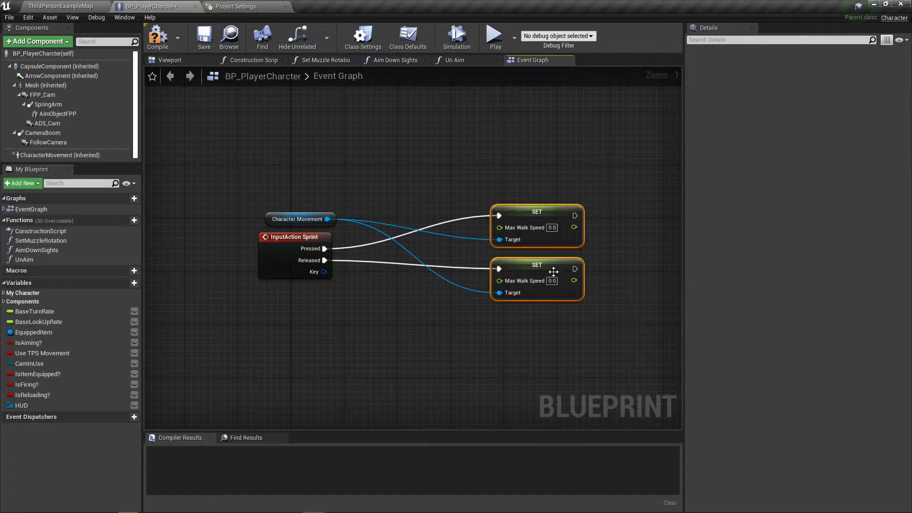
Promote the pressed node's Max Walk Speed to a RunningSpeed float variable
{"action": "right_click", "coordinate": [530, 228]}
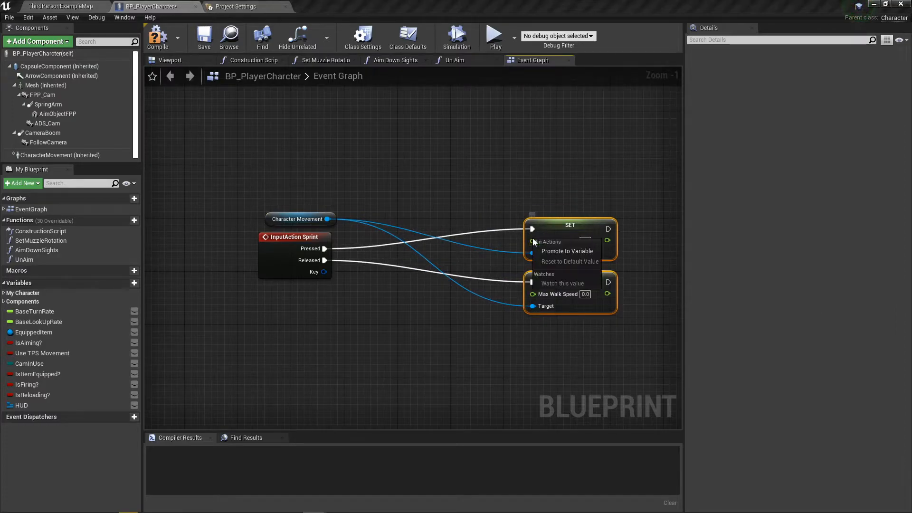
{"action": "left_click", "coordinate": [567, 251]}
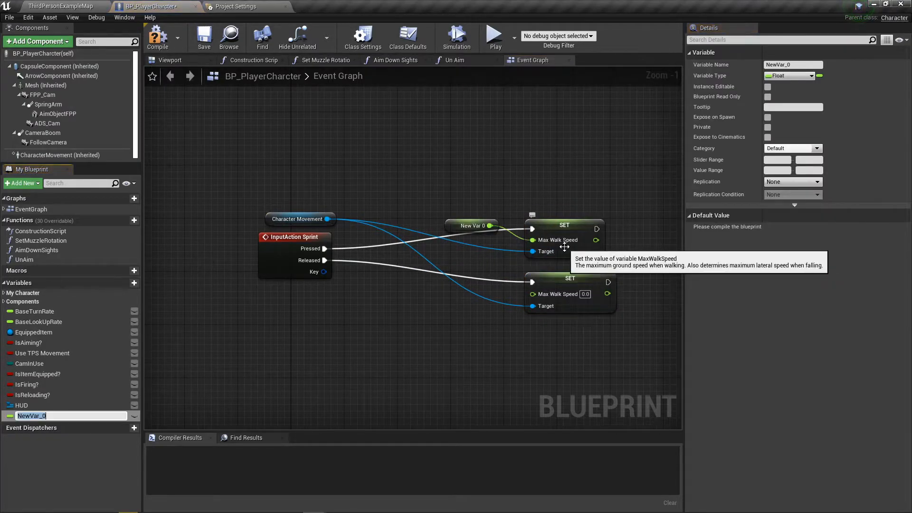
{"action": "type", "text": "Running"}
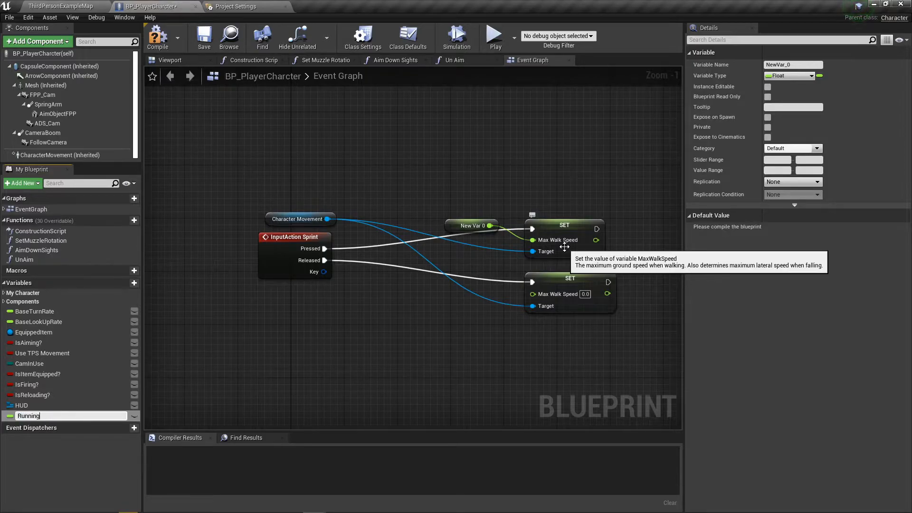
{"action": "type", "text": "SP"}
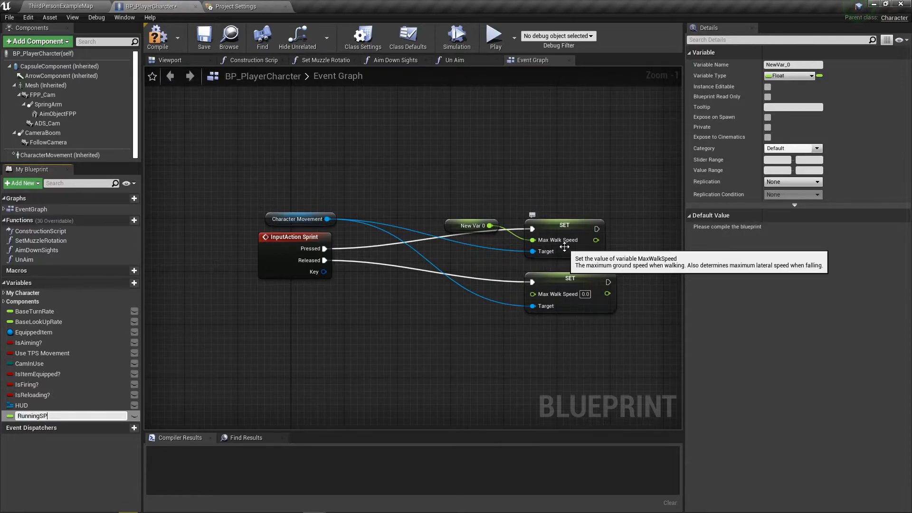
{"action": "type", "text": "peed"}
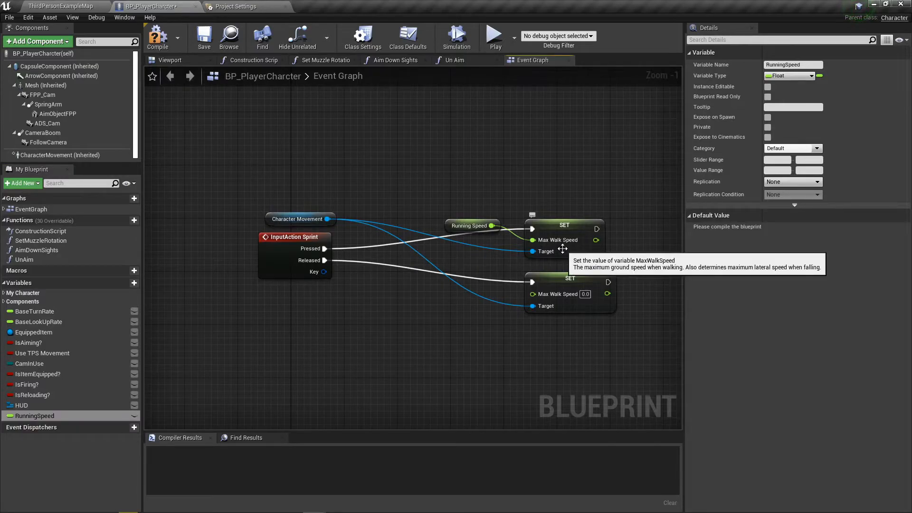
Promote the released node's Max Walk Speed to a WalkingSpeed variable and compile
{"action": "right_click", "coordinate": [532, 294]}
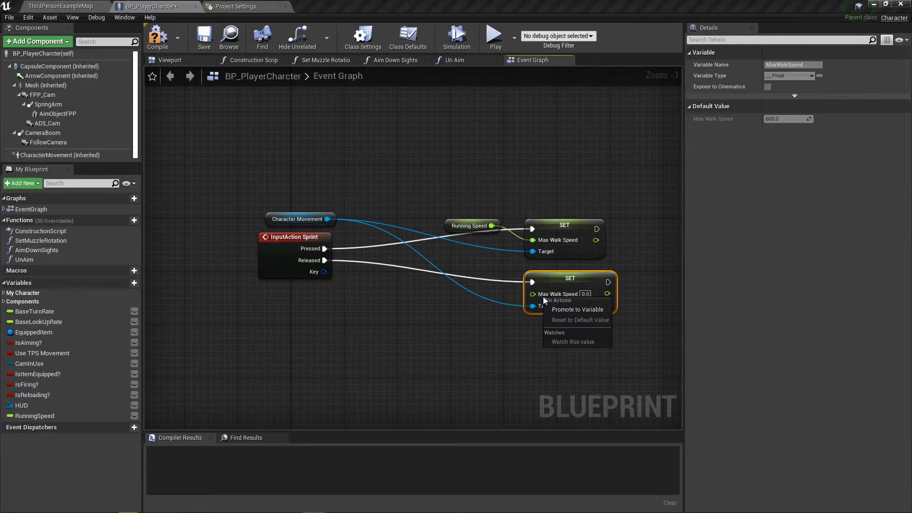
{"action": "left_click", "coordinate": [578, 308]}
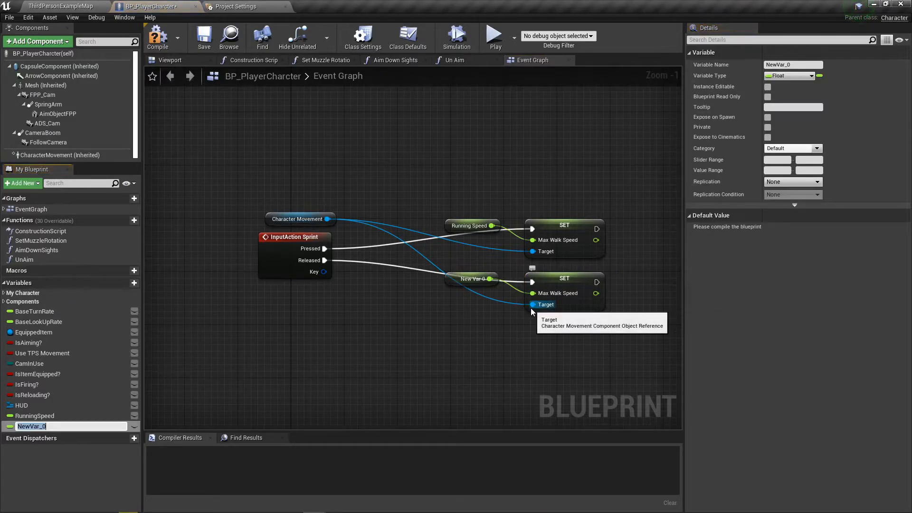
{"action": "type", "text": "Walking Speek"}
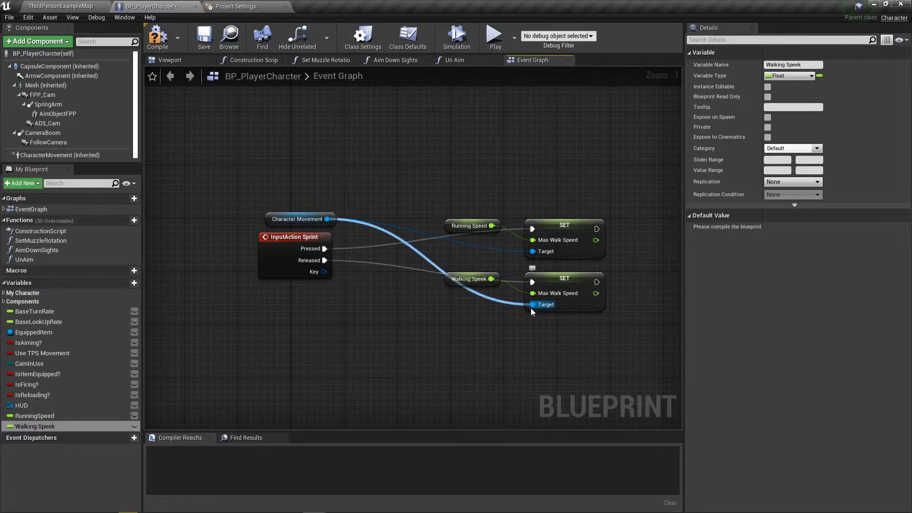
{"action": "double_click", "coordinate": [35, 426]}
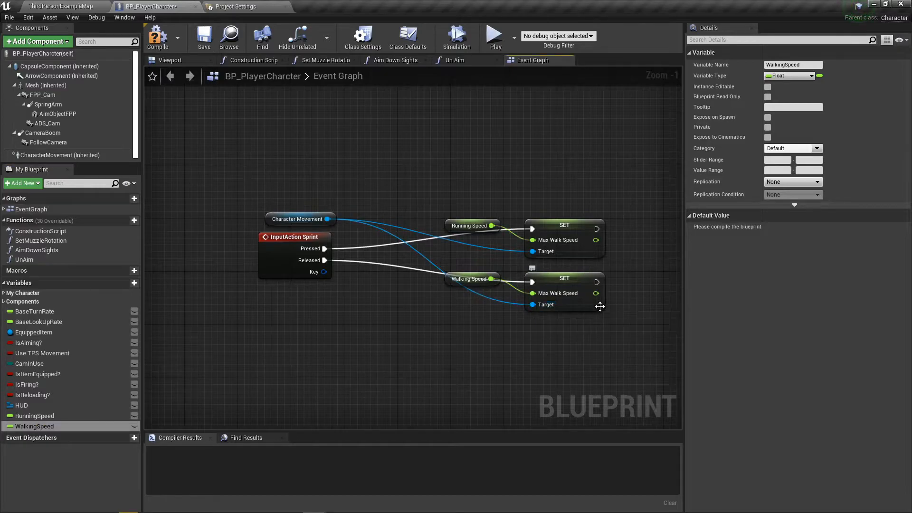
{"action": "left_click", "coordinate": [157, 36]}
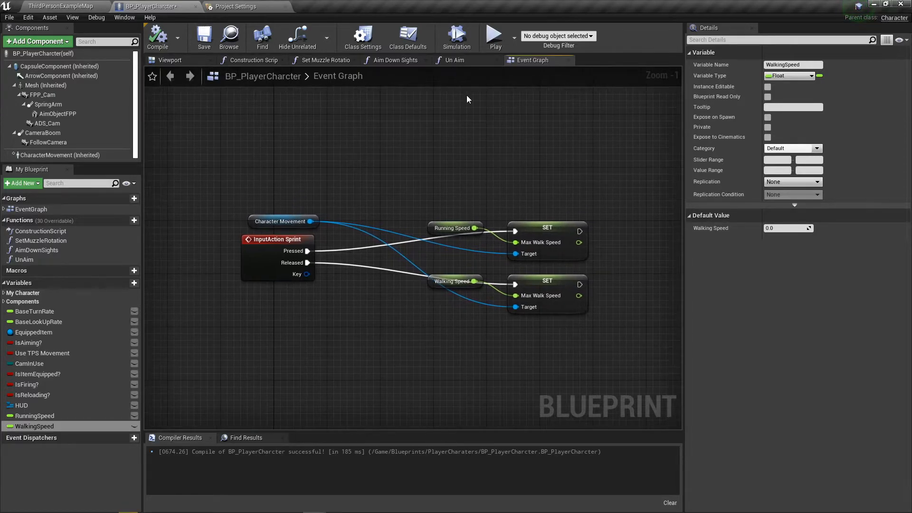
{"action": "mouse_move", "coordinate": [644, 241]}
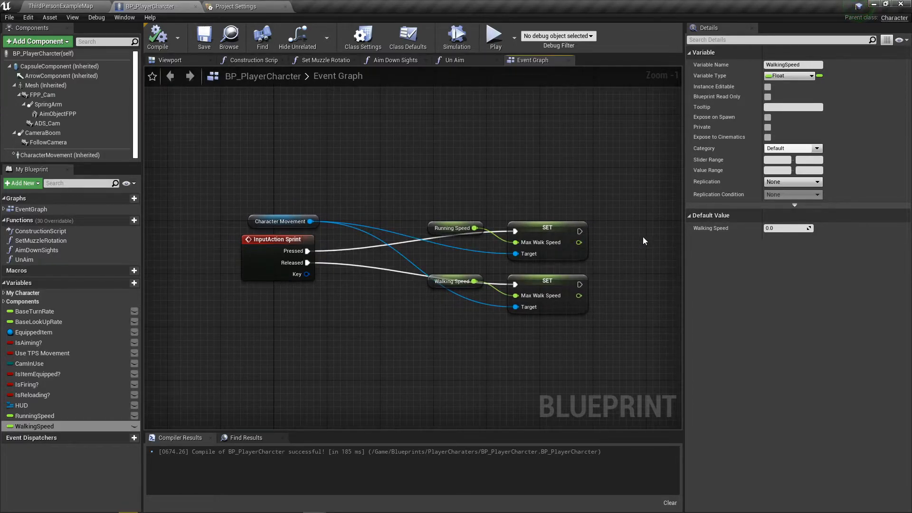
Set RunningSpeed's default value to 1000.0, verify it, and return to the level map
{"action": "left_click", "coordinate": [455, 227]}
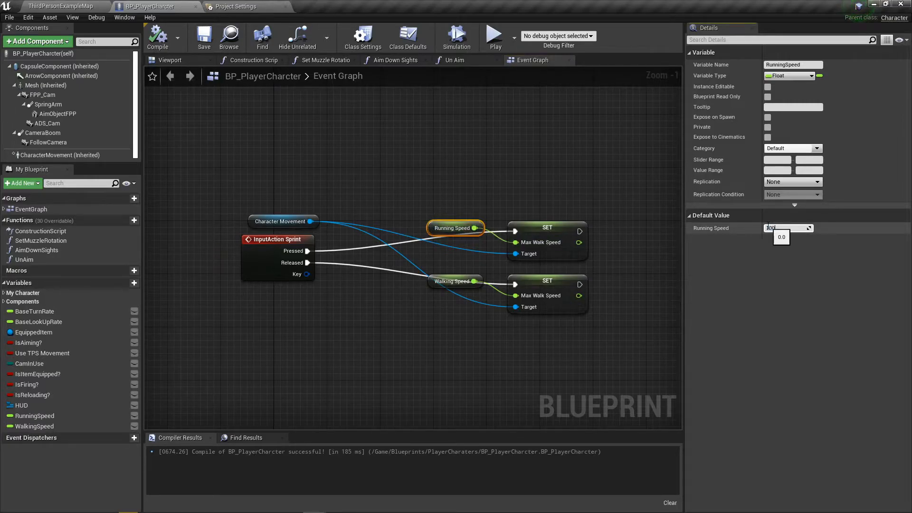
{"action": "type", "text": "1000.0"}
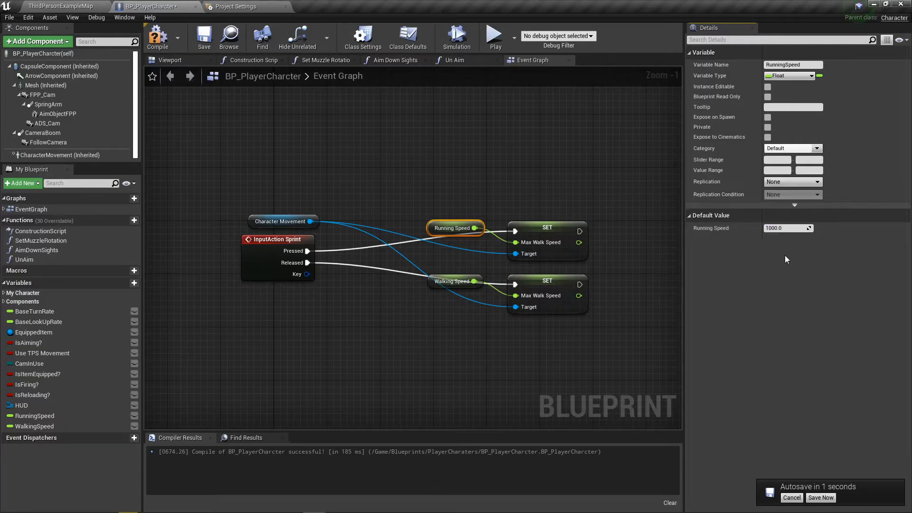
{"action": "left_click", "coordinate": [820, 497]}
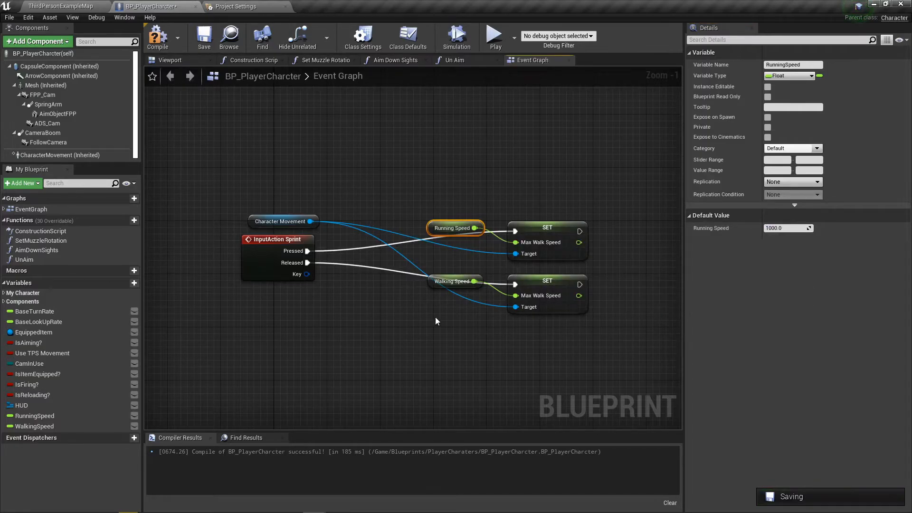
{"action": "left_click", "coordinate": [452, 282]}
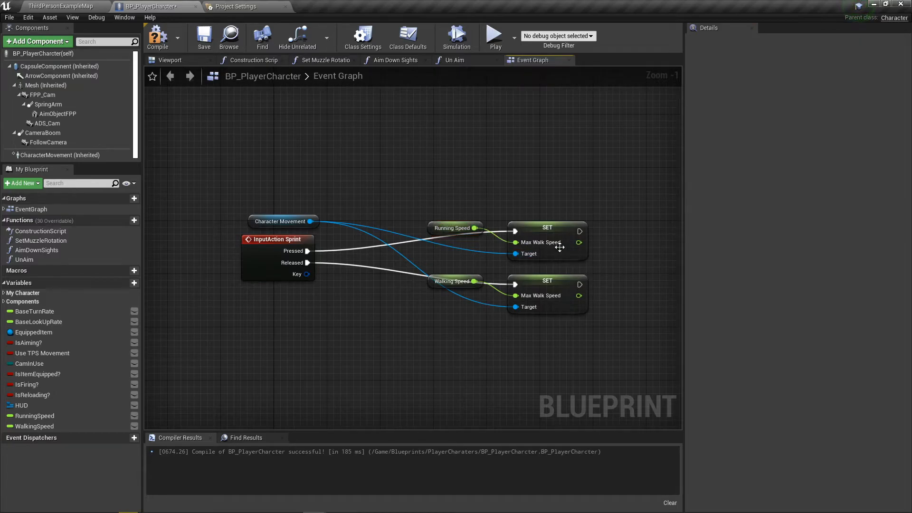
{"action": "mouse_move", "coordinate": [547, 242]}
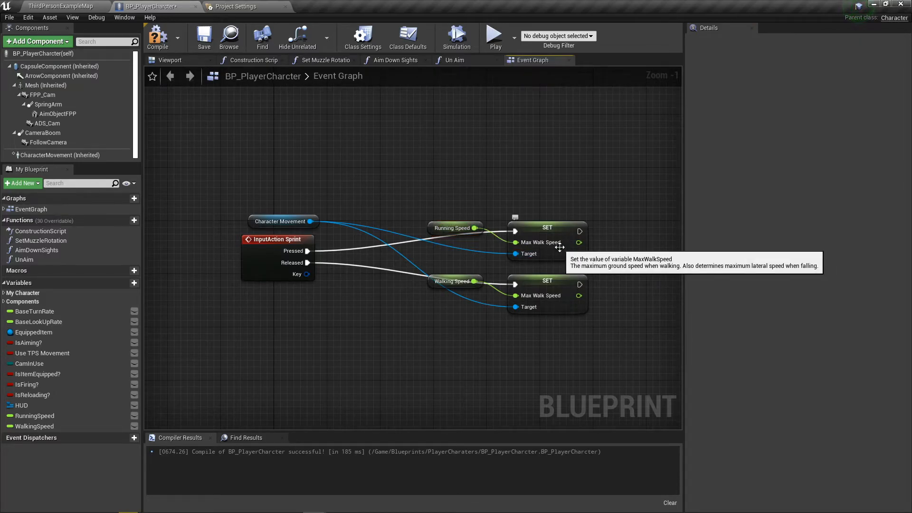
{"action": "left_click", "coordinate": [455, 228]}
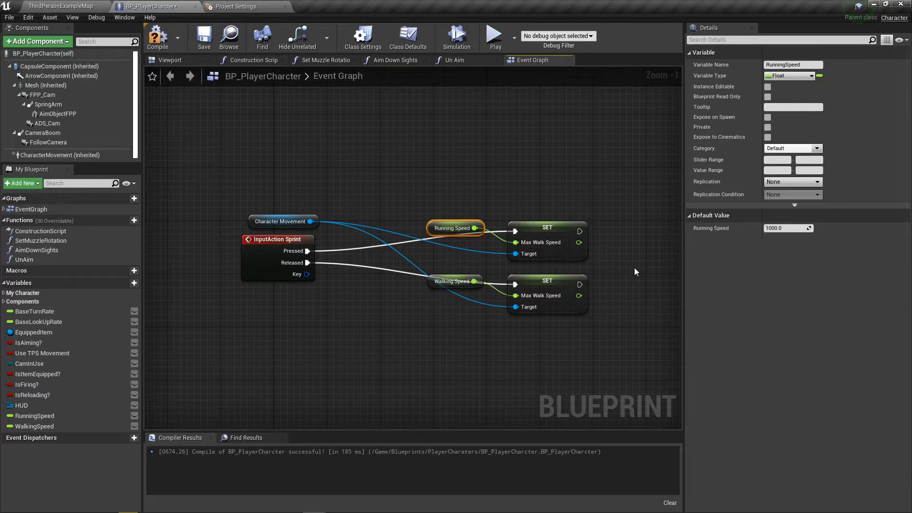
{"action": "mouse_move", "coordinate": [487, 284]}
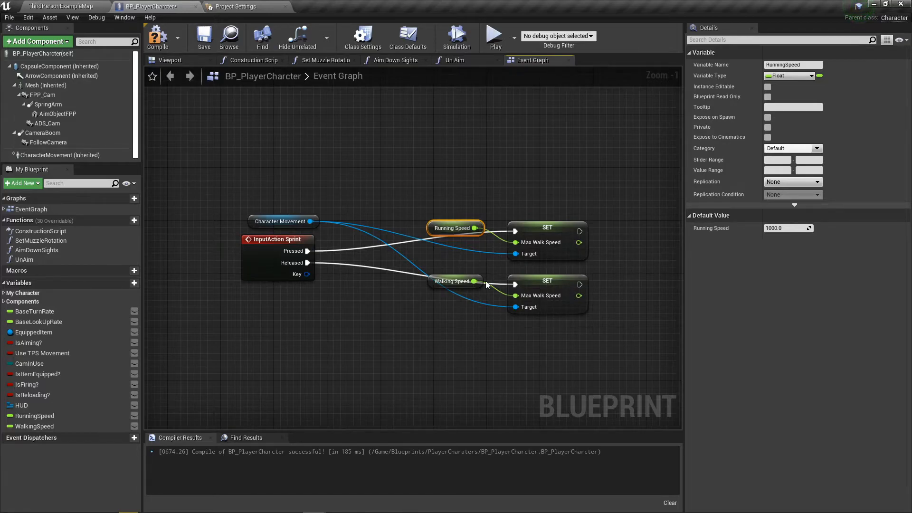
{"action": "mouse_move", "coordinate": [627, 296]}
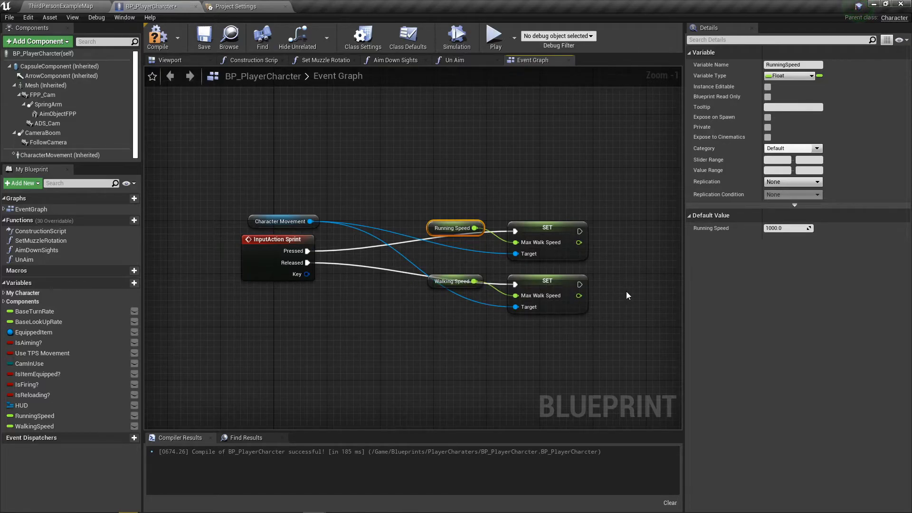
{"action": "mouse_move", "coordinate": [594, 281]}
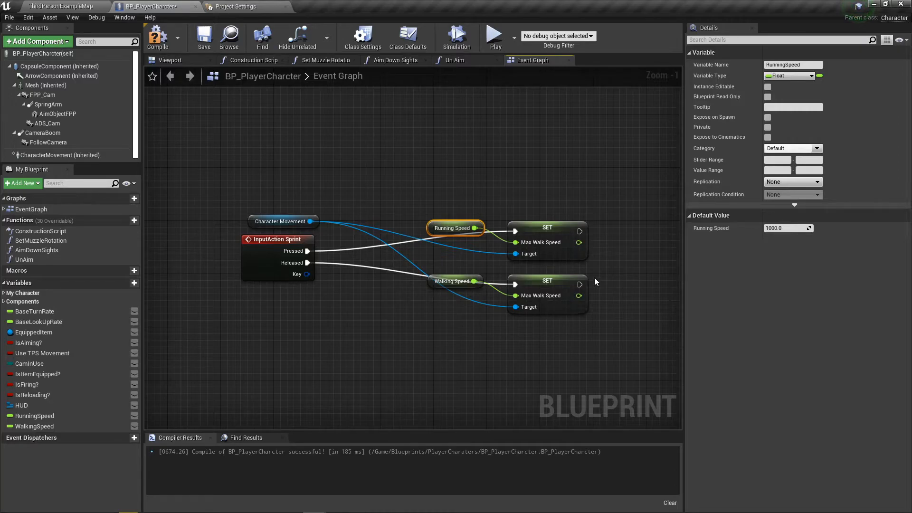
{"action": "mouse_move", "coordinate": [603, 281]}
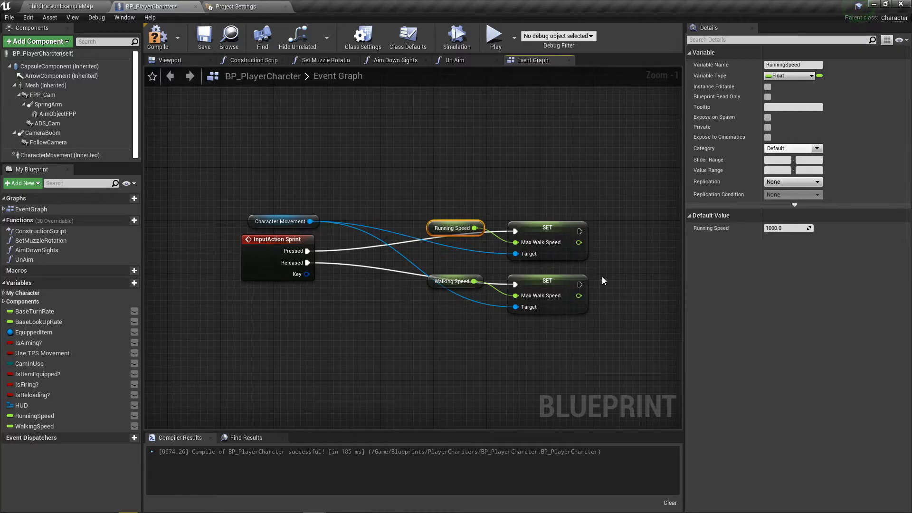
{"action": "mouse_move", "coordinate": [388, 231]}
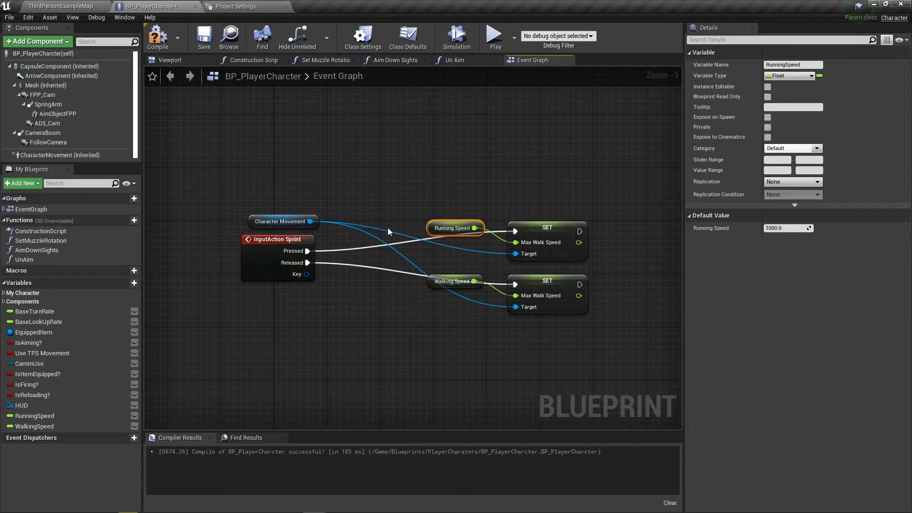
{"action": "mouse_move", "coordinate": [408, 247]}
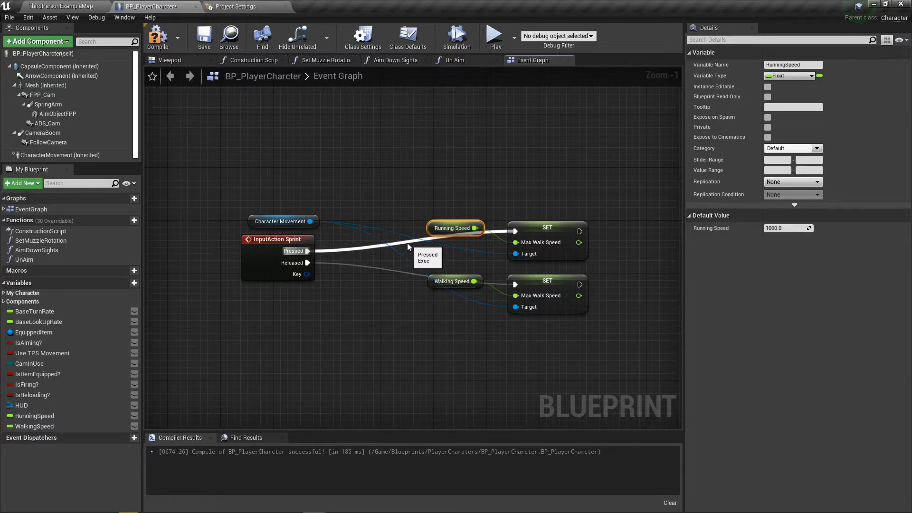
{"action": "mouse_move", "coordinate": [425, 147]}
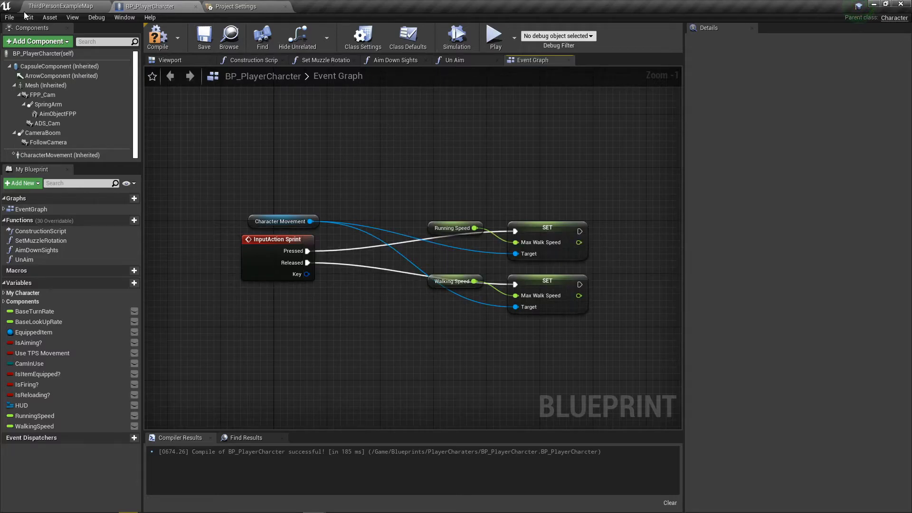
{"action": "left_click", "coordinate": [60, 6]}
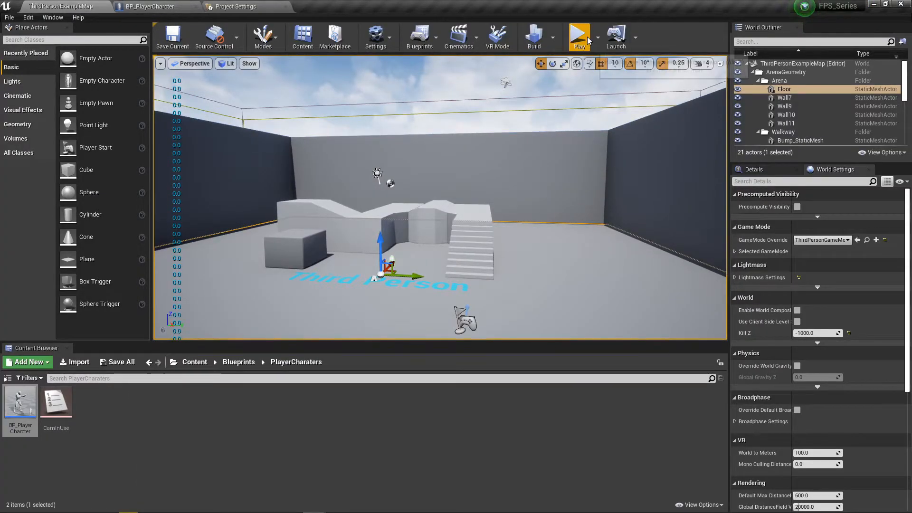
{"action": "mouse_move", "coordinate": [579, 37]}
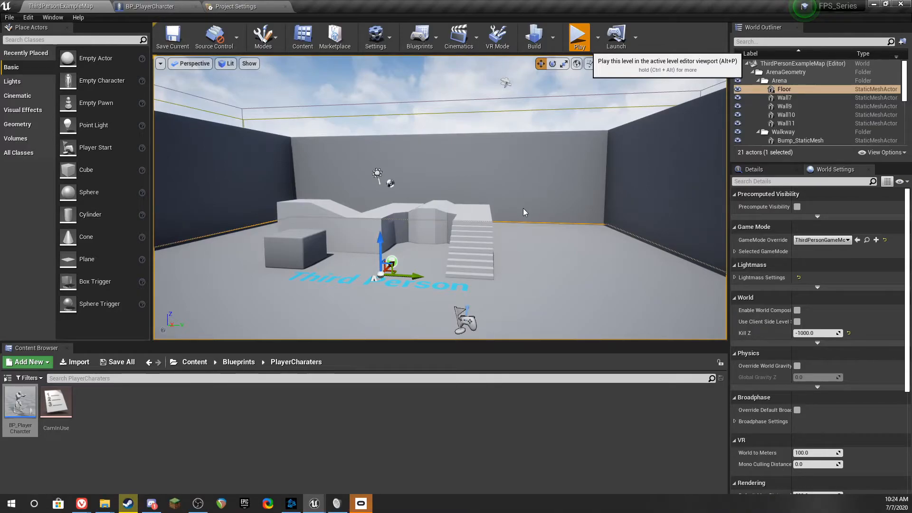
{"action": "mouse_move", "coordinate": [488, 243]}
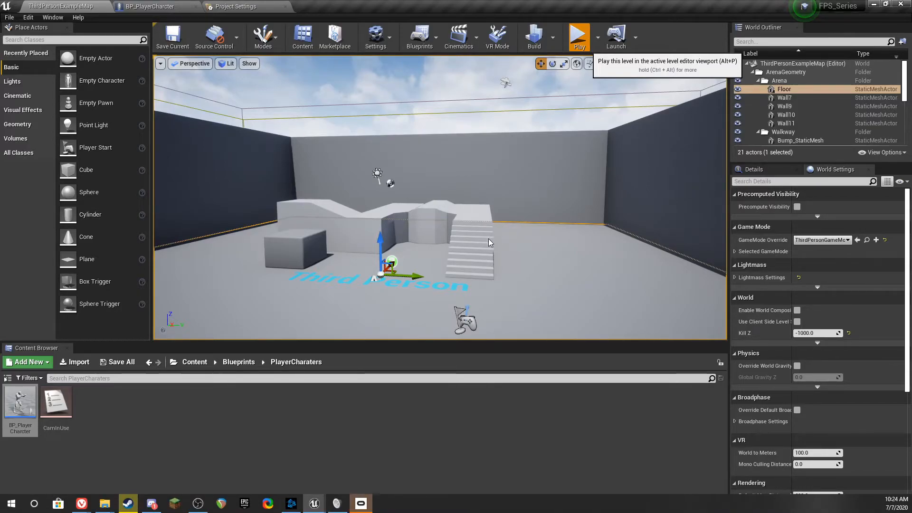
{"action": "left_click", "coordinate": [578, 36]}
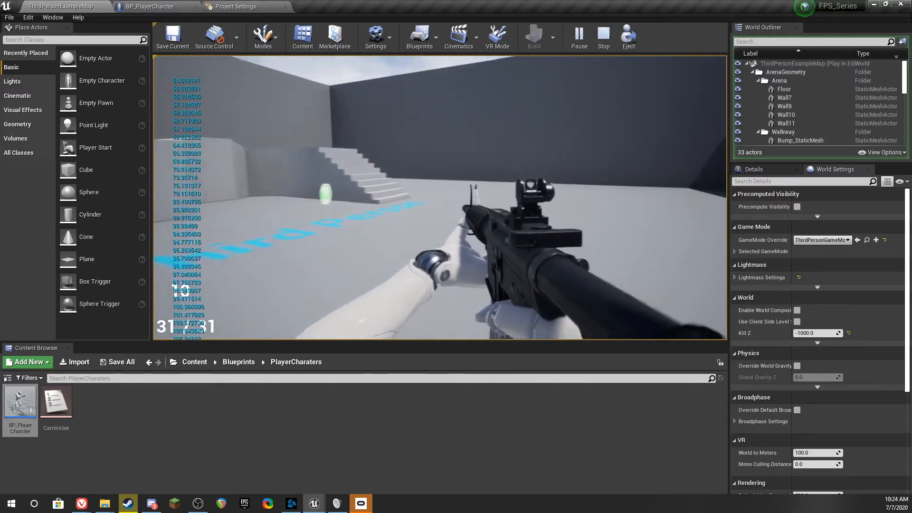
{"action": "left_click", "coordinate": [603, 37]}
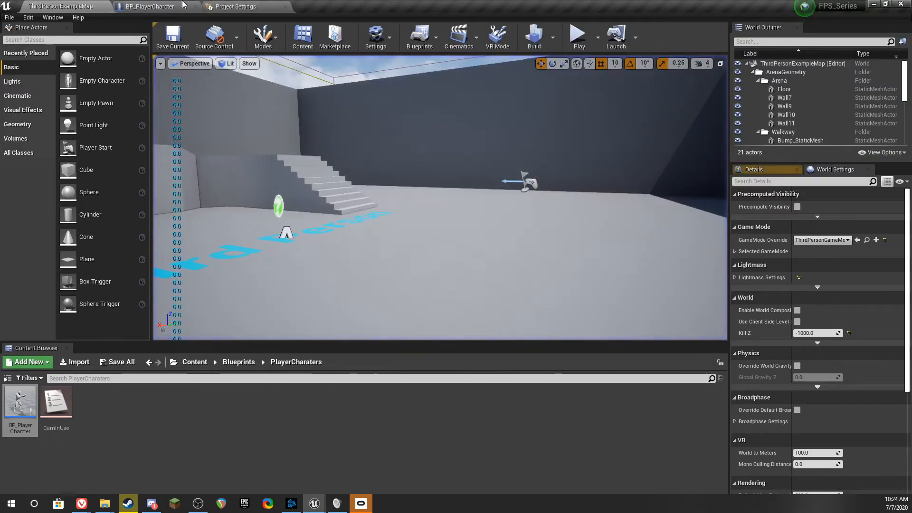
{"action": "left_click", "coordinate": [152, 7]}
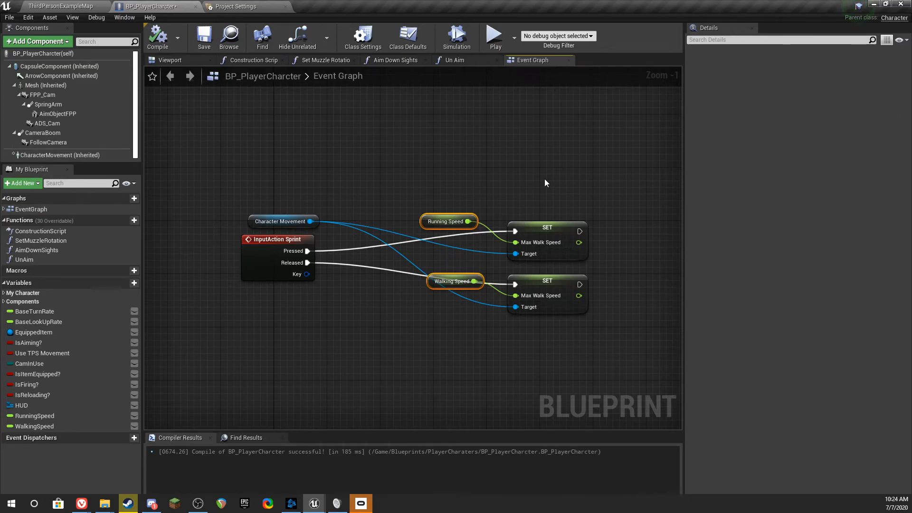
{"action": "mouse_move", "coordinate": [582, 177]}
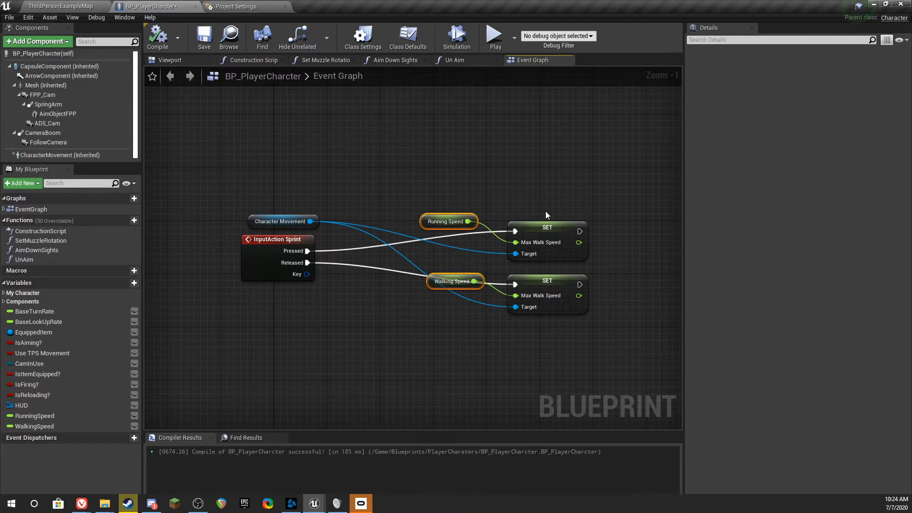
{"action": "left_click", "coordinate": [58, 7]}
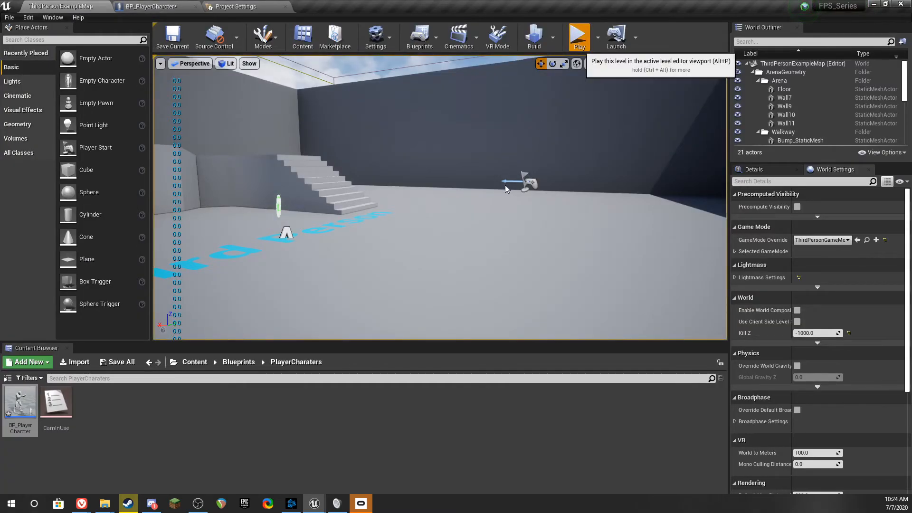
{"action": "left_click", "coordinate": [579, 37]}
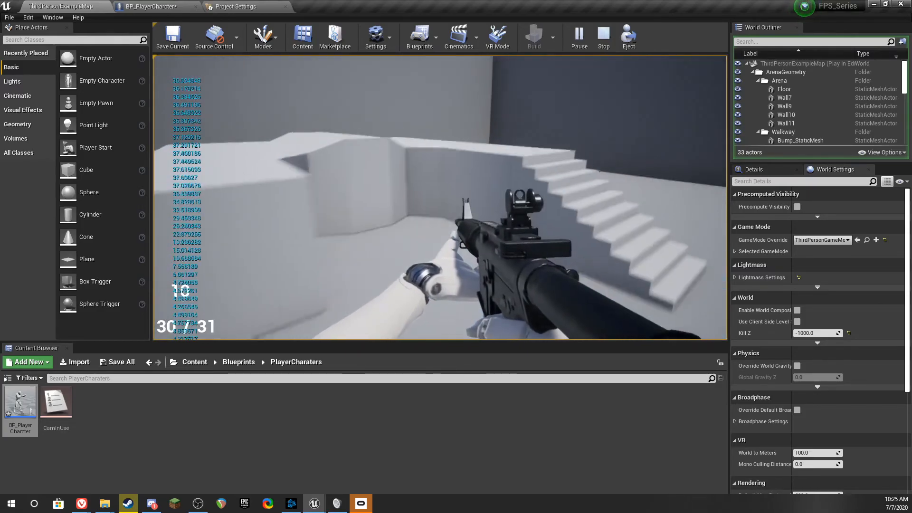
{"action": "left_click", "coordinate": [603, 37]}
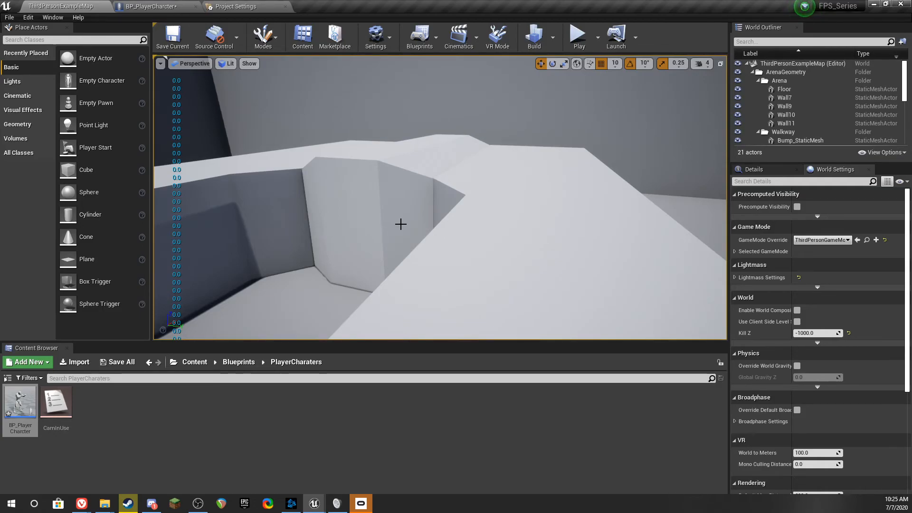
{"action": "mouse_move", "coordinate": [217, 233]}
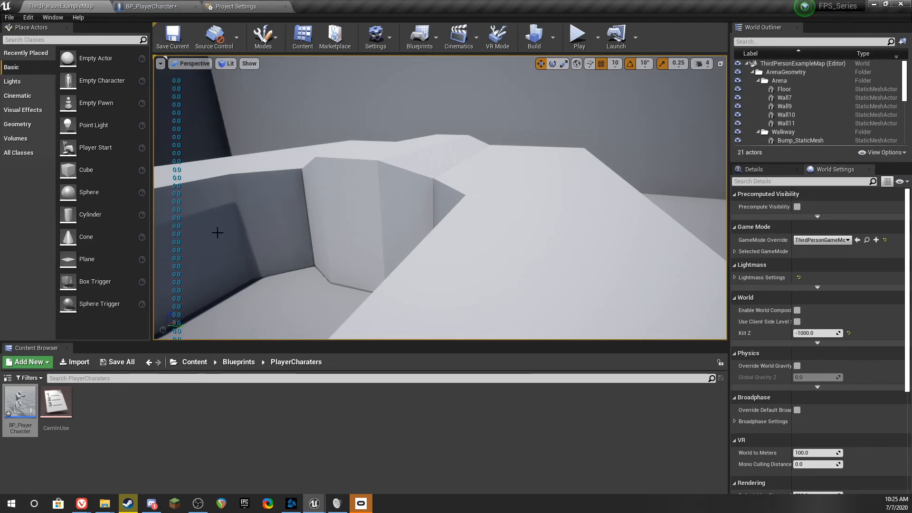
{"action": "mouse_move", "coordinate": [285, 349]}
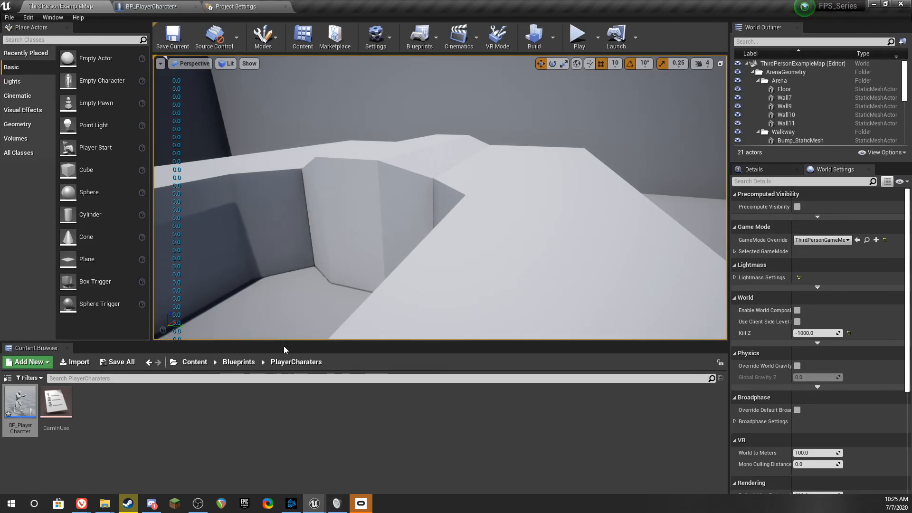